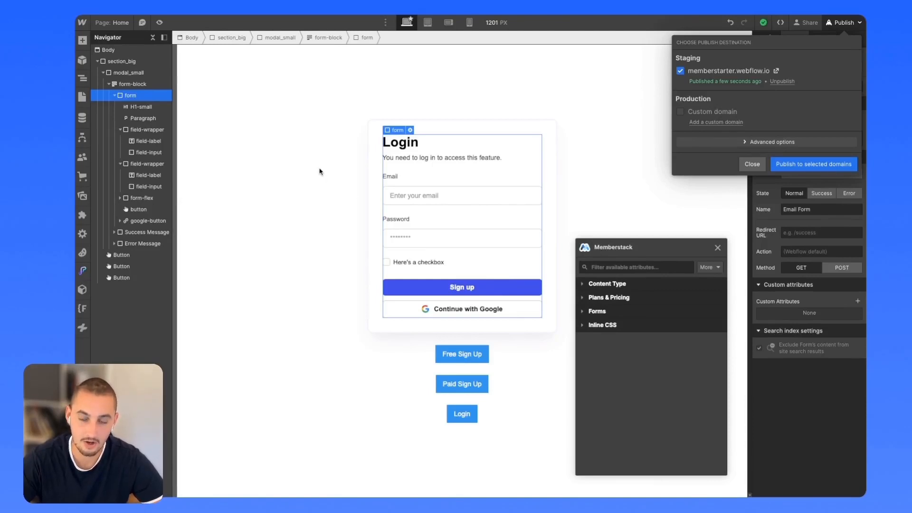
pyautogui.moveTo(374, 192)
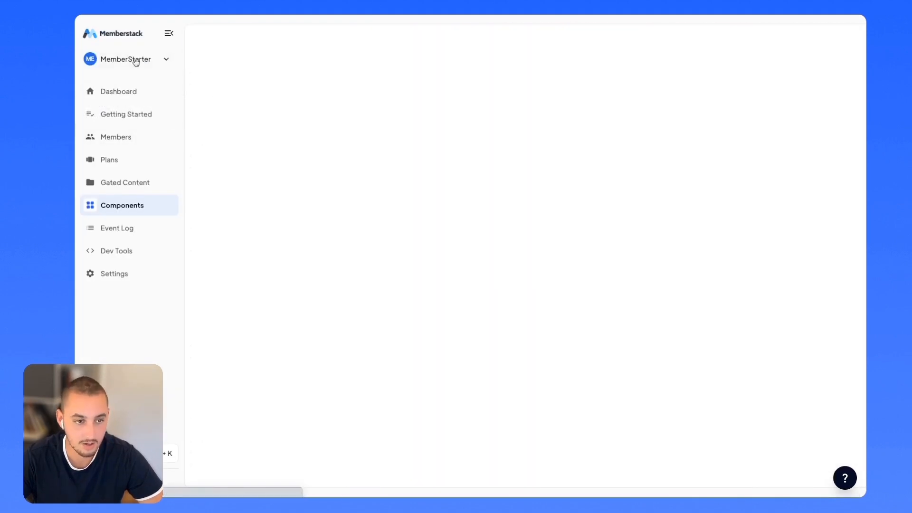
# From the Memberstack Components library, copy the Simple Login Modal for pasting into Webflow.
pyautogui.click(122, 206)
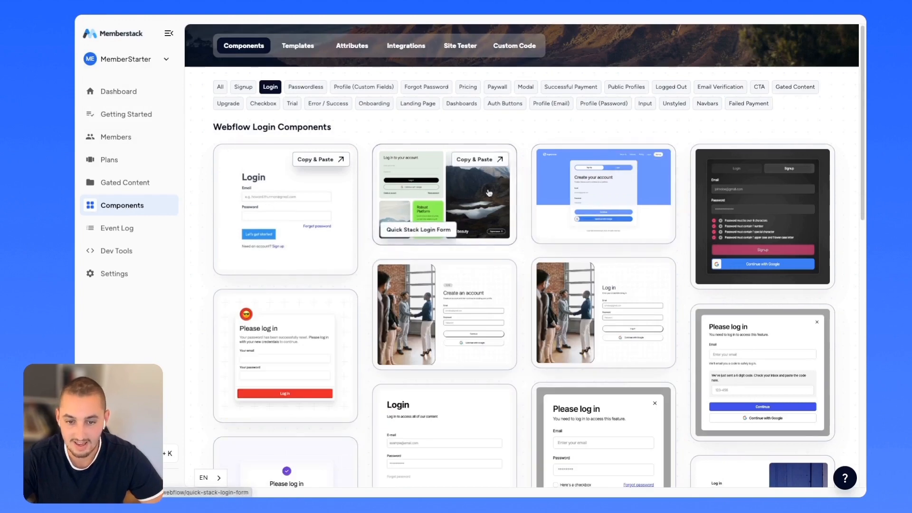
pyautogui.scroll(-3)
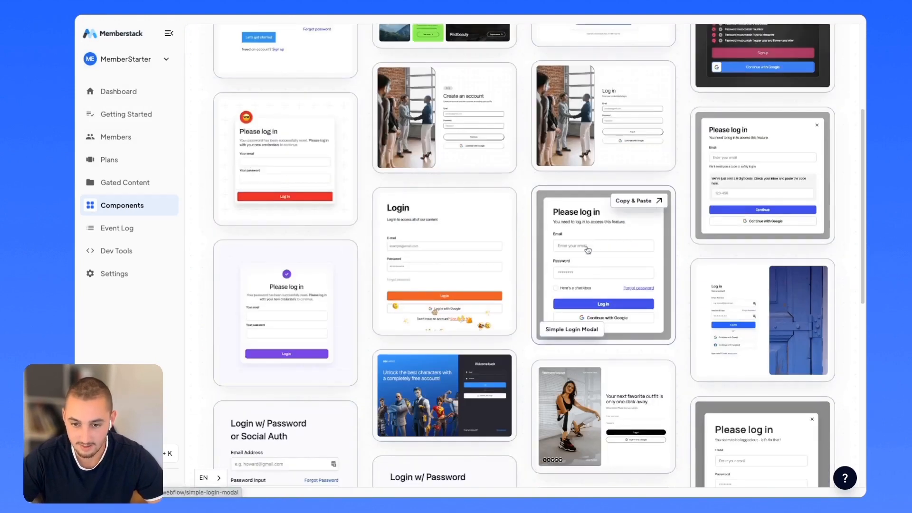
pyautogui.click(602, 263)
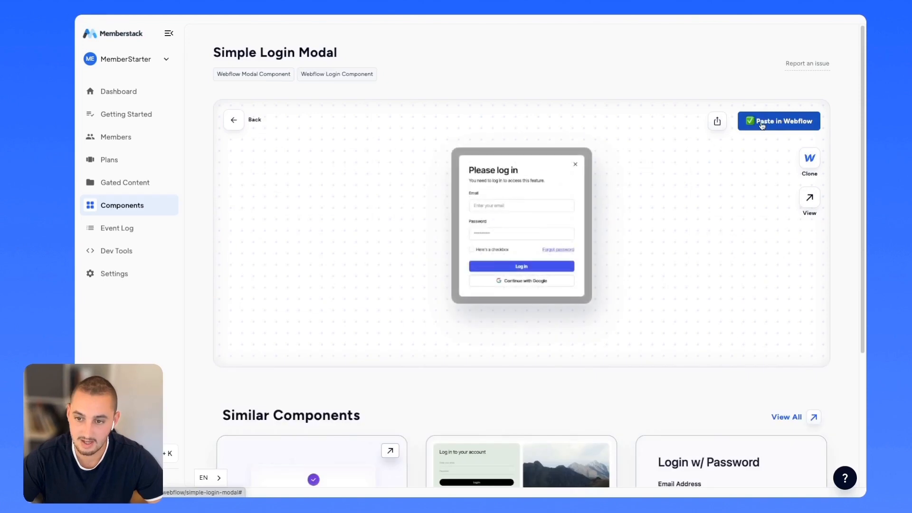
pyautogui.click(779, 121)
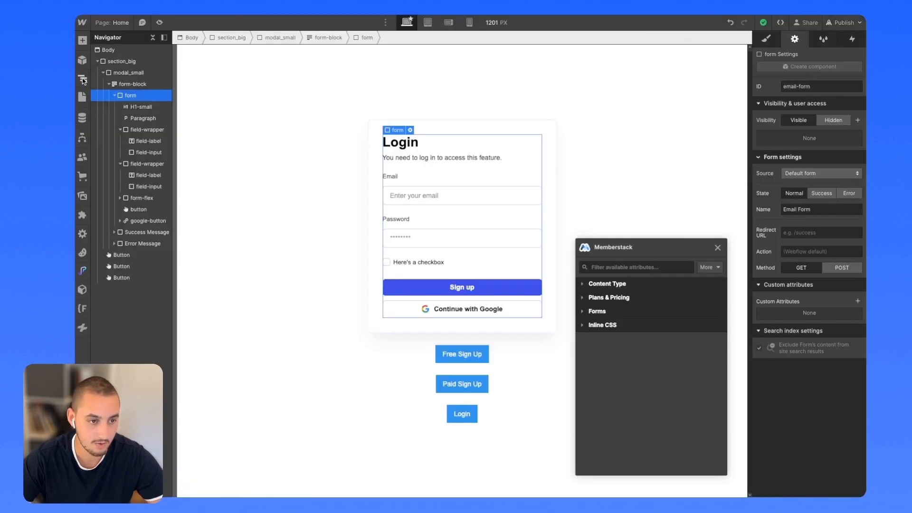
pyautogui.click(108, 50)
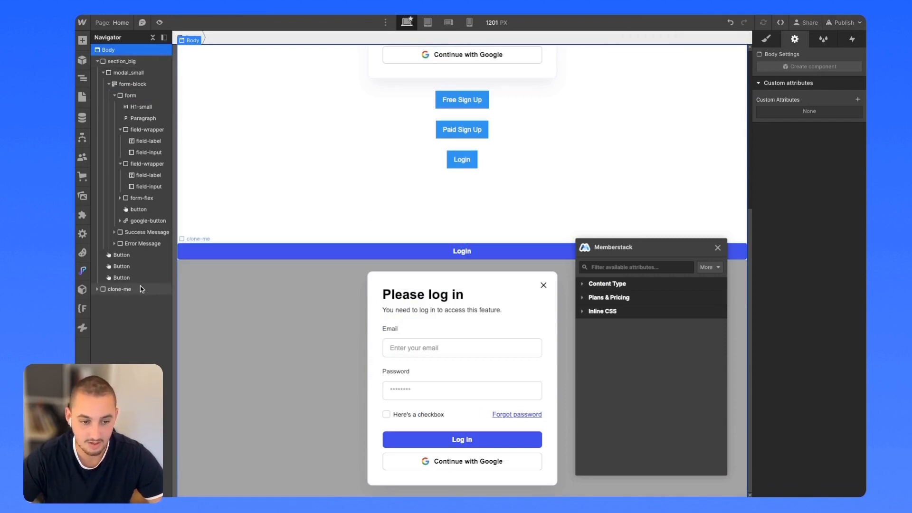
pyautogui.click(123, 61)
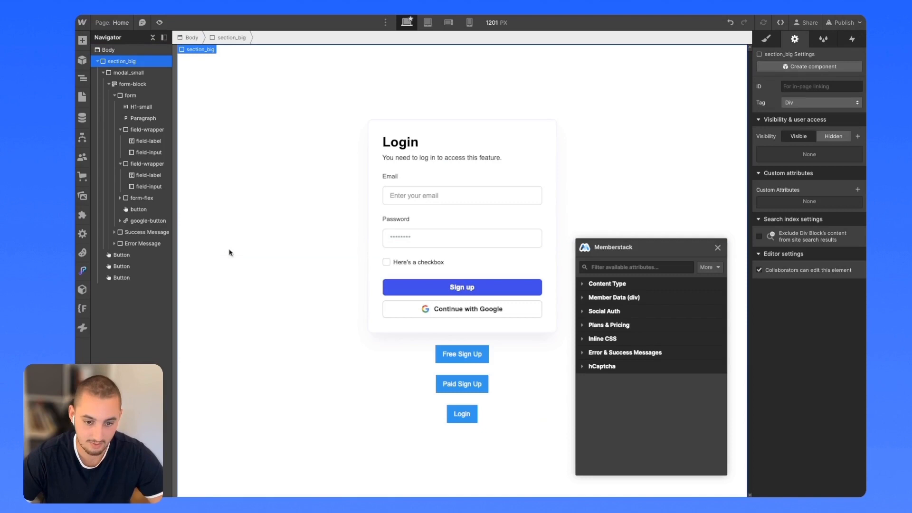
pyautogui.moveTo(352, 181)
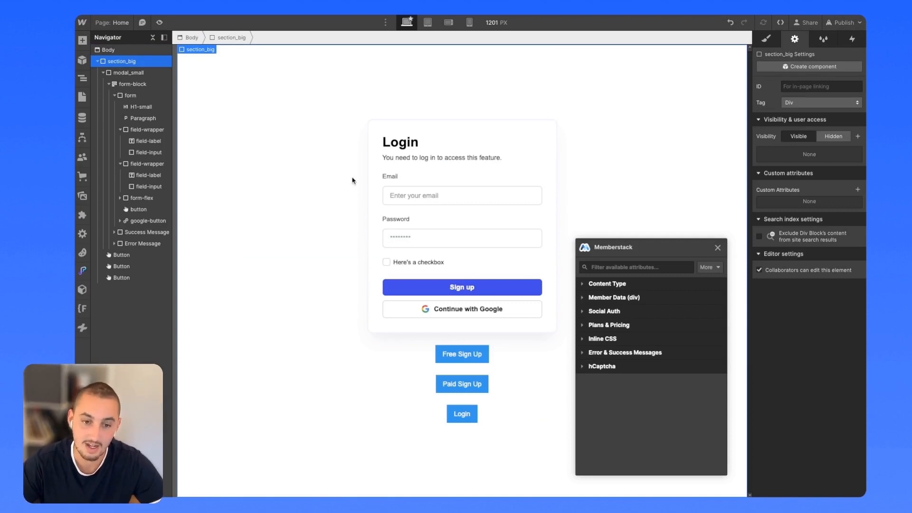
pyautogui.moveTo(343, 180)
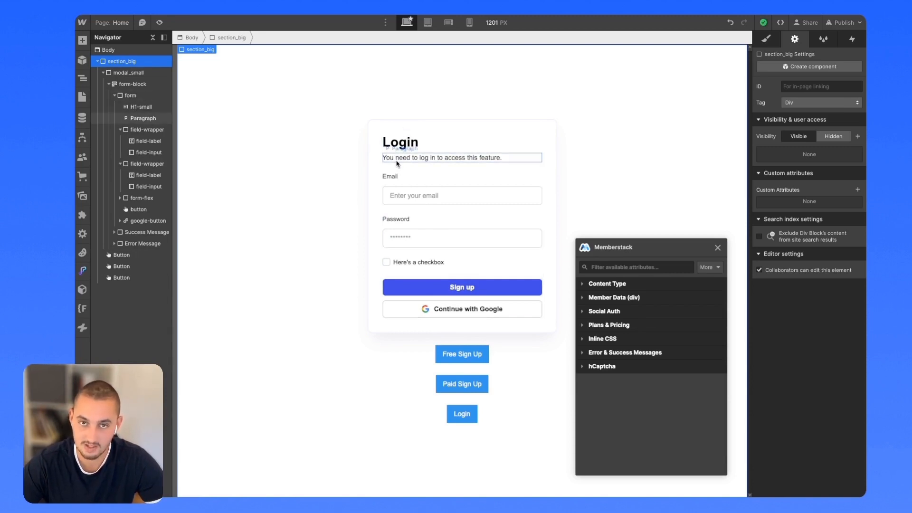
# Set the selected login form's Memberstack Form Type to Login.
pyautogui.click(129, 95)
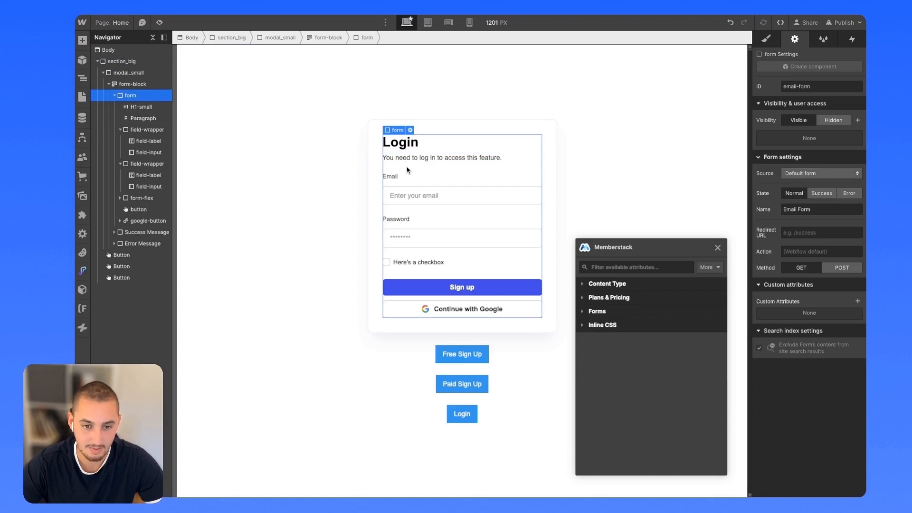
pyautogui.moveTo(620, 294)
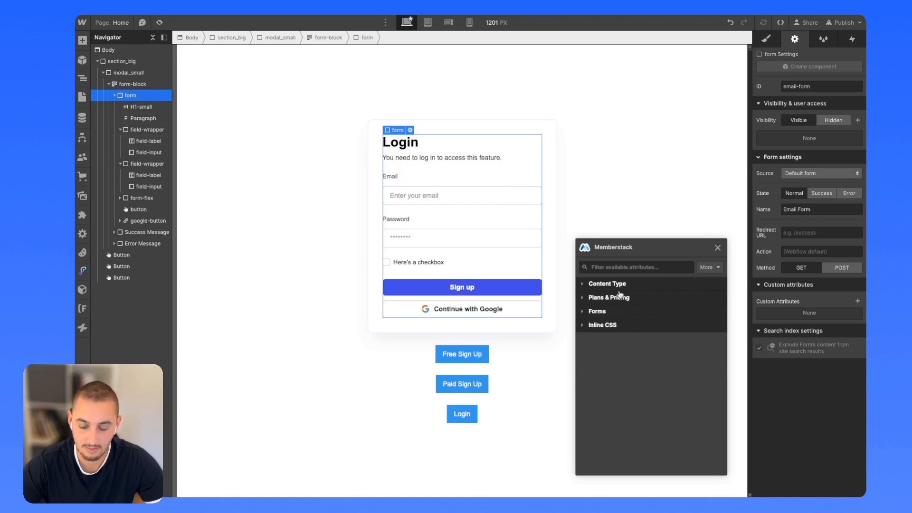
pyautogui.click(597, 310)
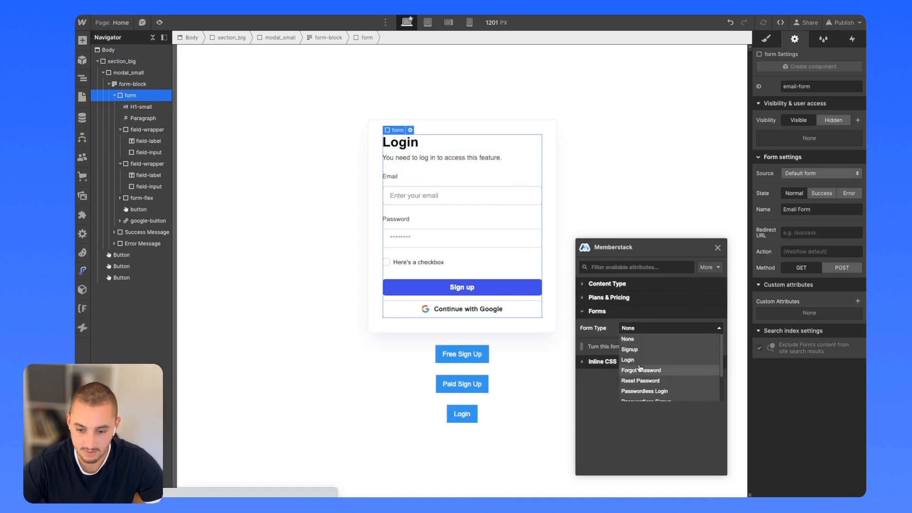
pyautogui.click(628, 360)
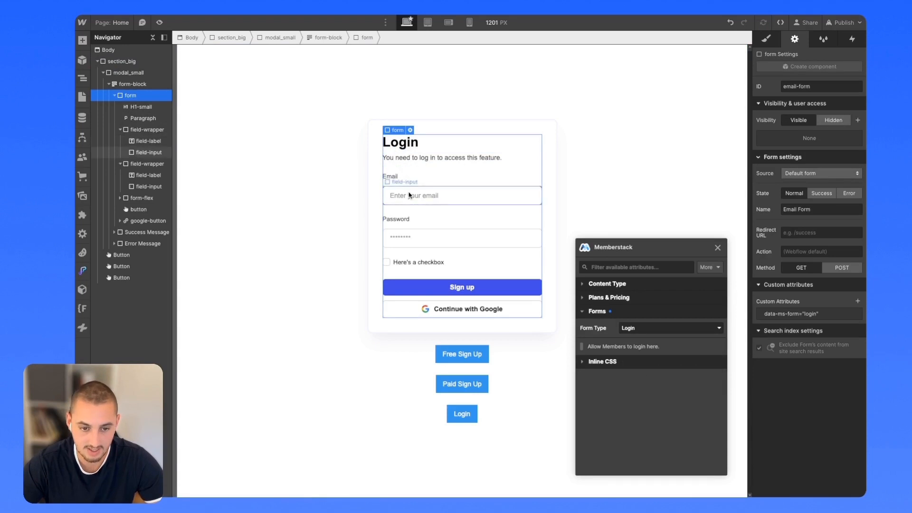
# Check the email input's member data options and select the Continue with Google button.
pyautogui.click(461, 195)
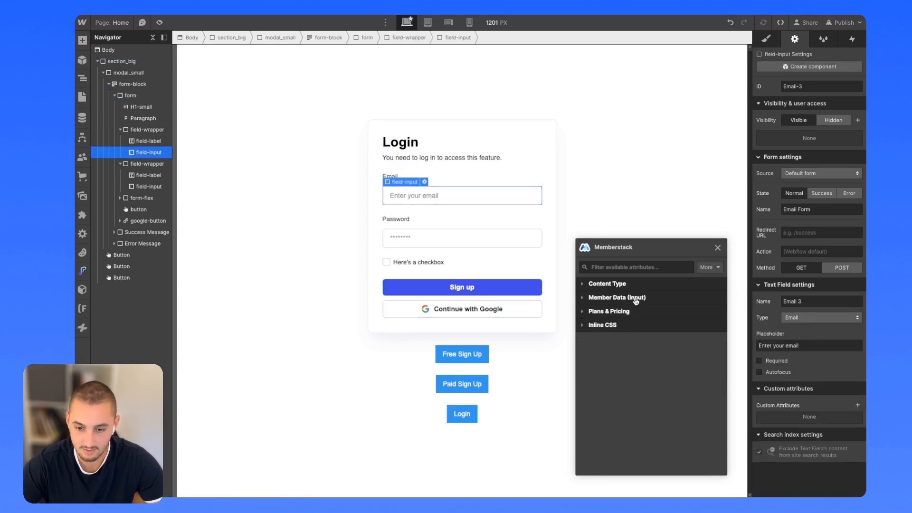
pyautogui.click(617, 297)
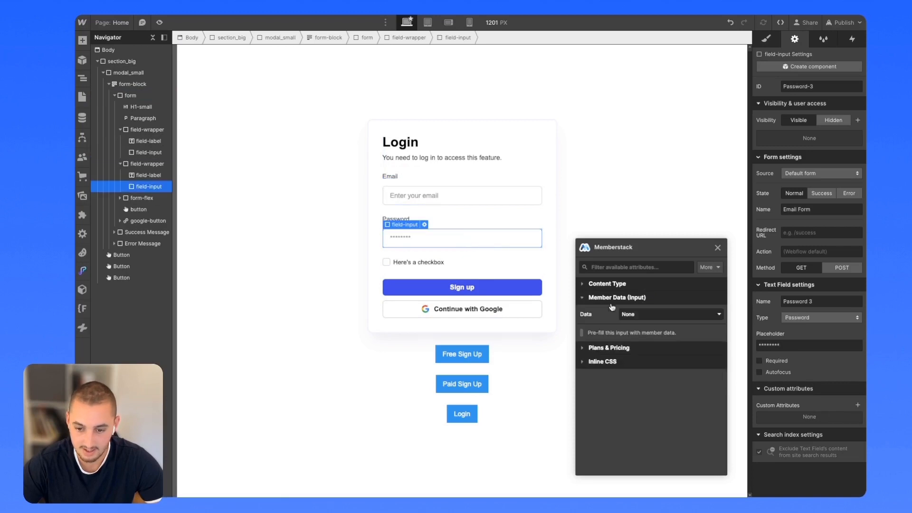
pyautogui.click(669, 314)
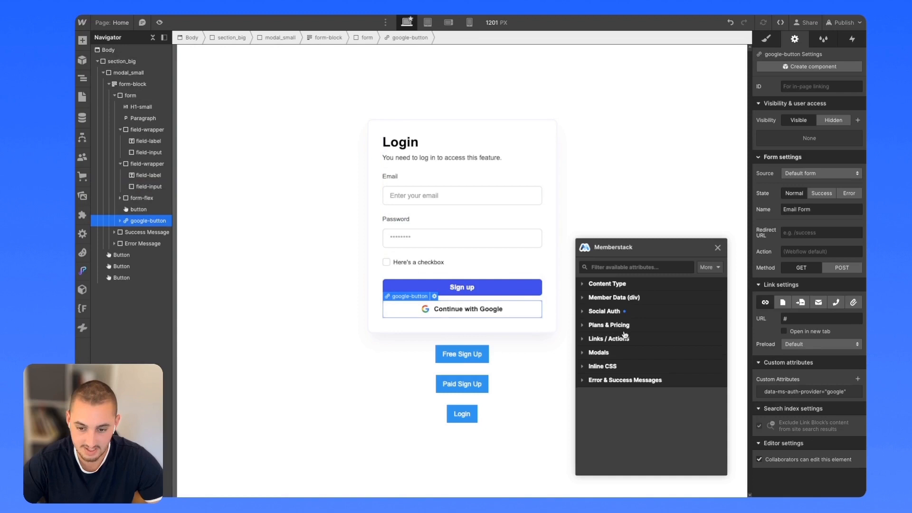
pyautogui.click(604, 311)
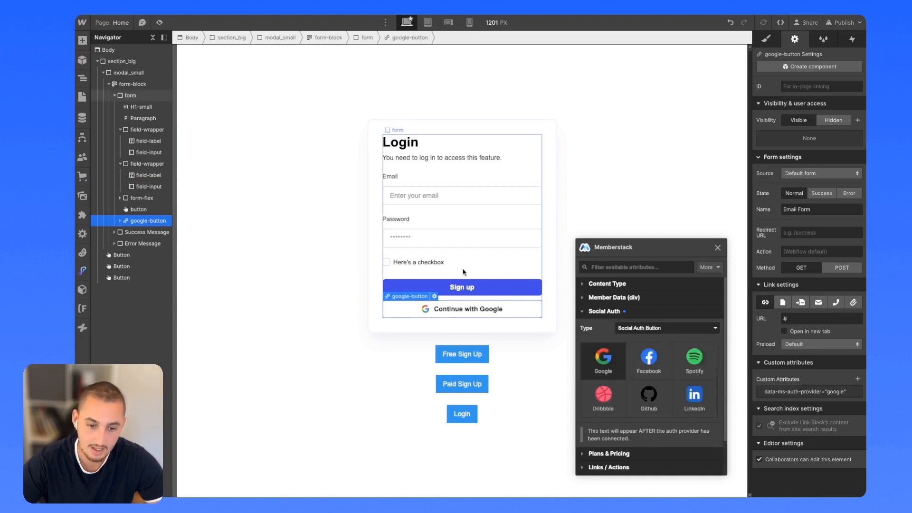
pyautogui.moveTo(425, 271)
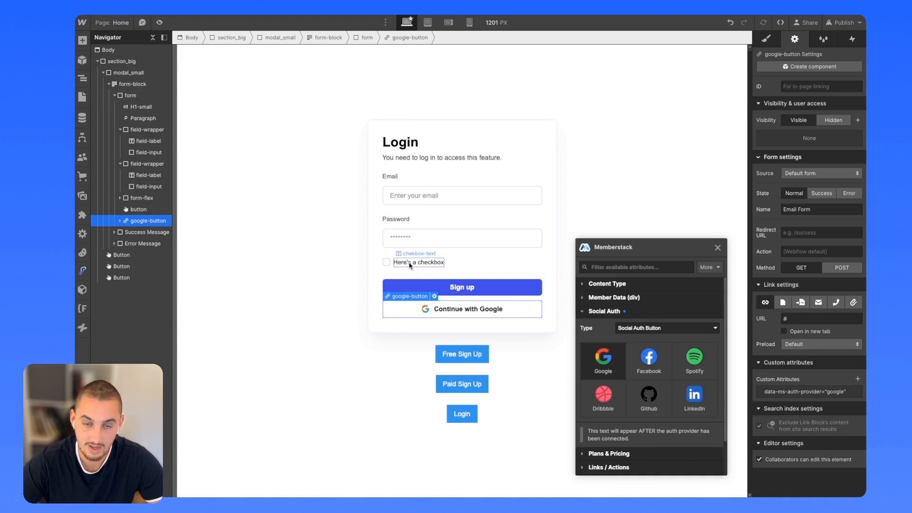
pyautogui.click(461, 413)
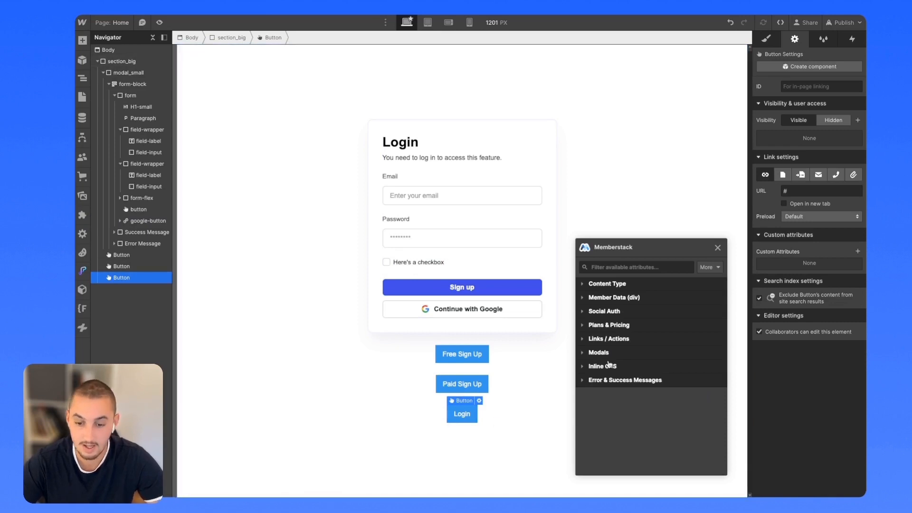
# Assign the Login modal to the Login button and publish to the selected domains.
pyautogui.click(597, 351)
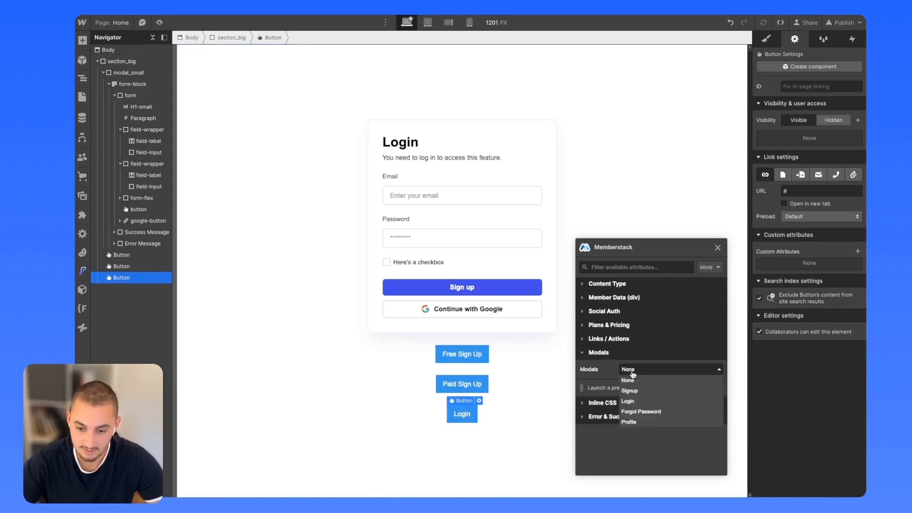
pyautogui.click(628, 401)
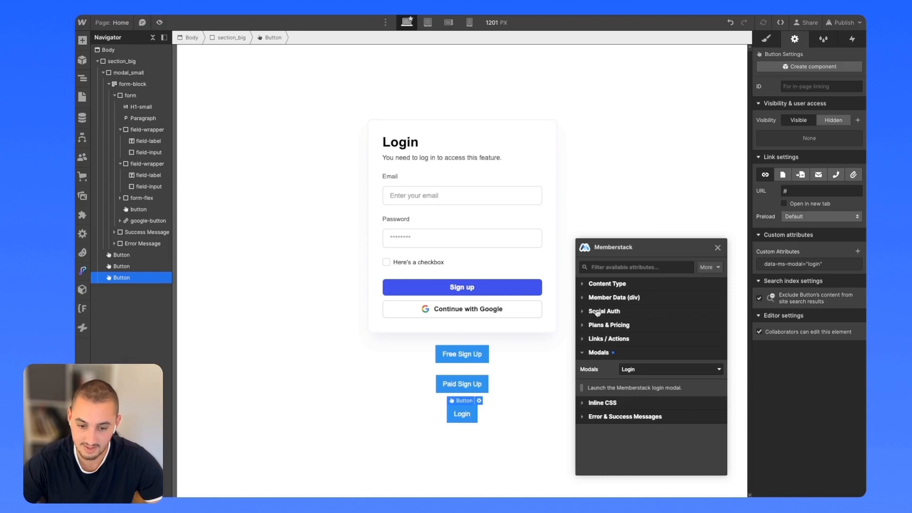
pyautogui.click(844, 22)
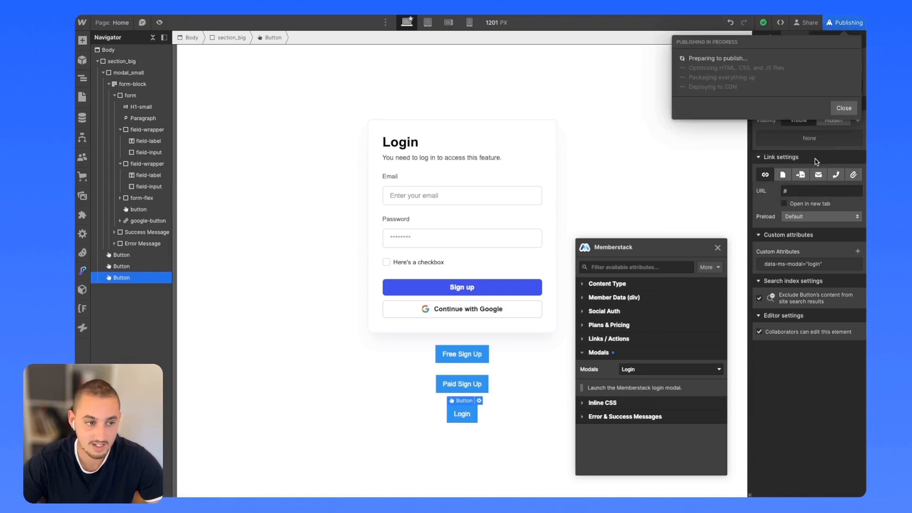
pyautogui.moveTo(763, 79)
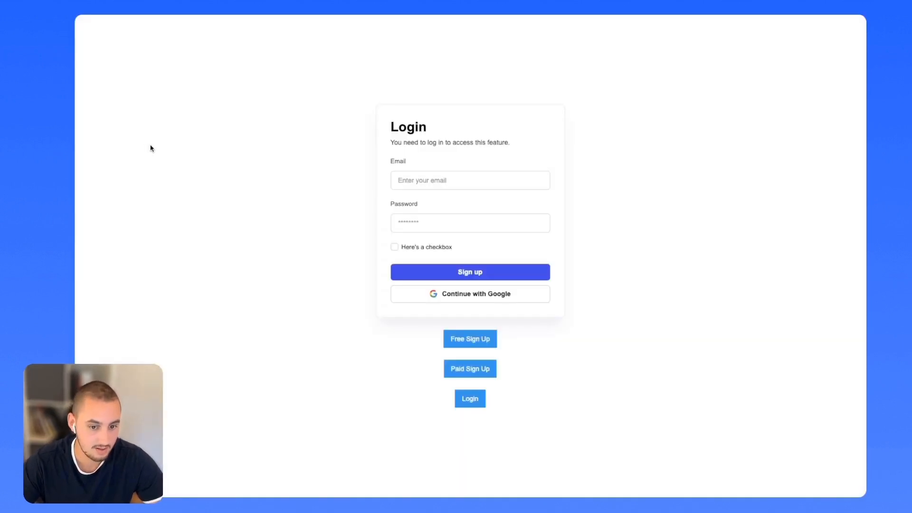
# On the live site, launch and close the login modal, then enter credentials in the login form.
pyautogui.click(470, 398)
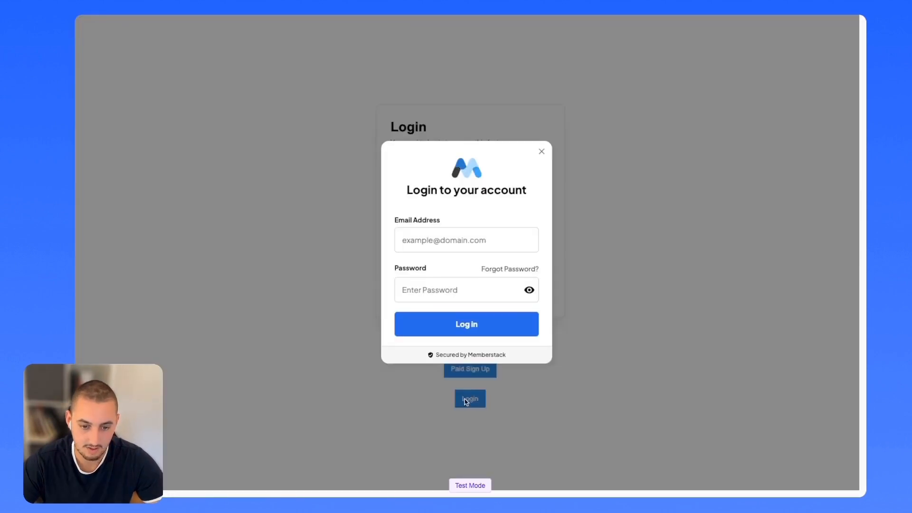
pyautogui.moveTo(540, 151)
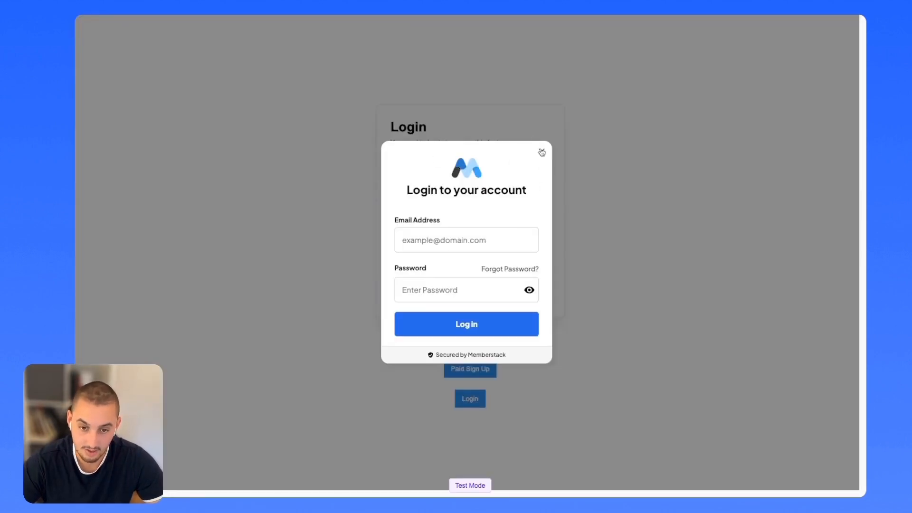
pyautogui.click(540, 152)
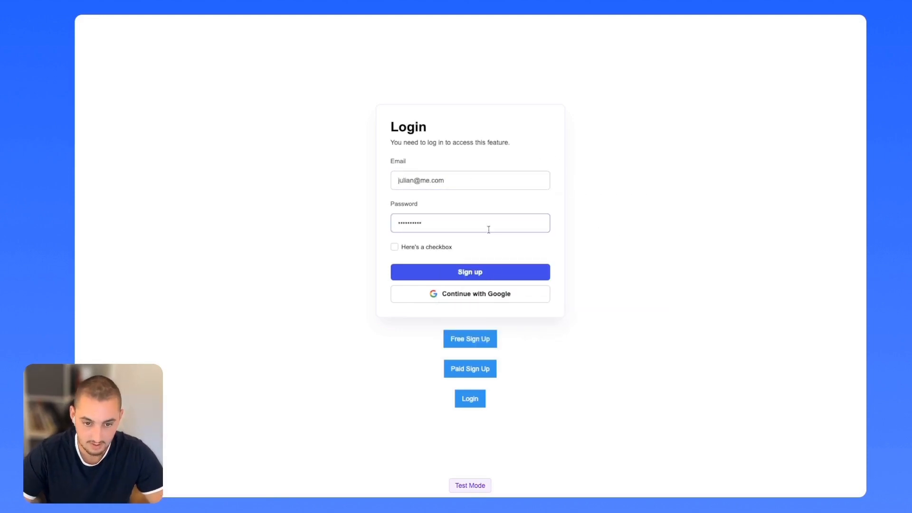
pyautogui.click(469, 271)
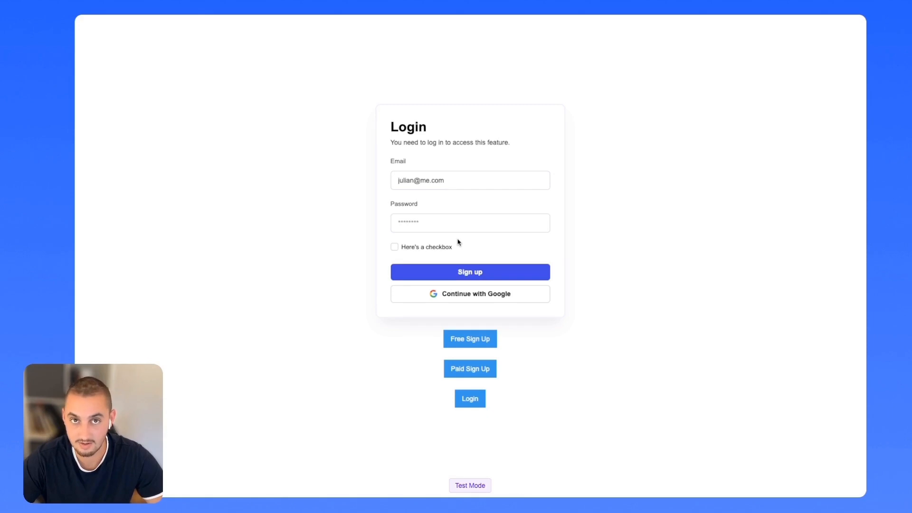
pyautogui.moveTo(444, 242)
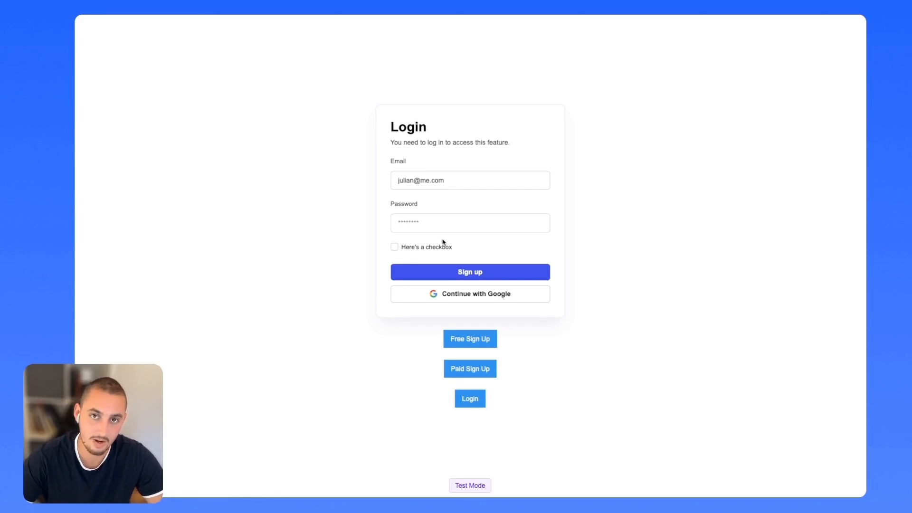
pyautogui.moveTo(172, 240)
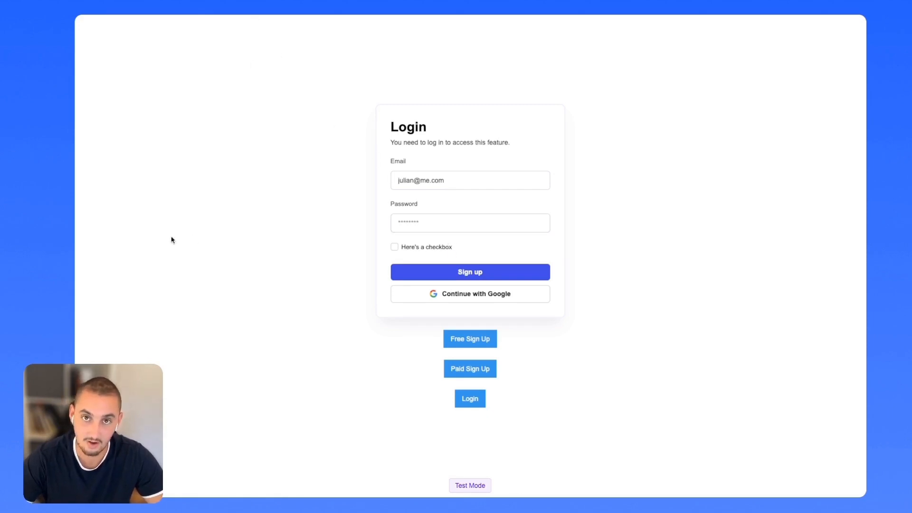
pyautogui.moveTo(252, 301)
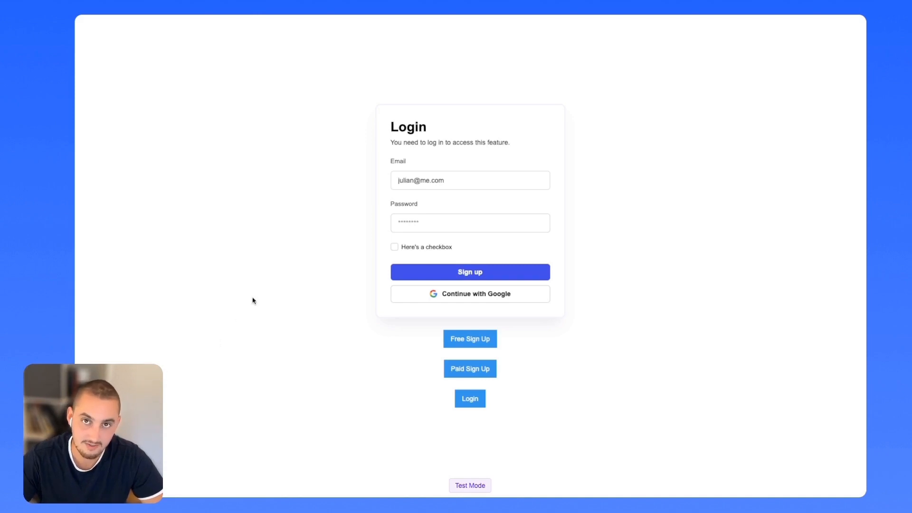